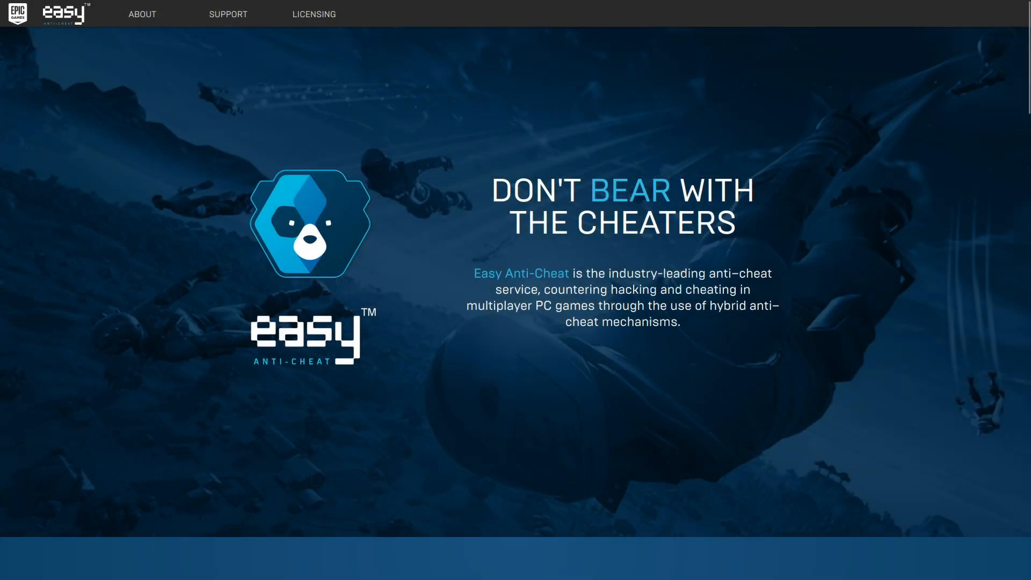
{"action": "scroll", "scroll_direction": "up", "scroll_amount": 3}
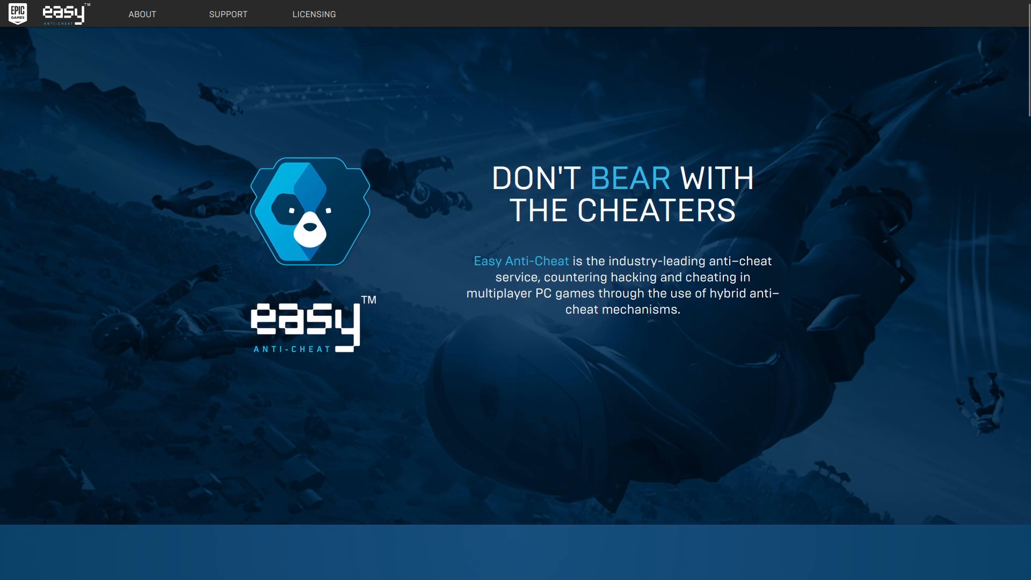
{"action": "scroll", "scroll_direction": "down", "scroll_amount": 3}
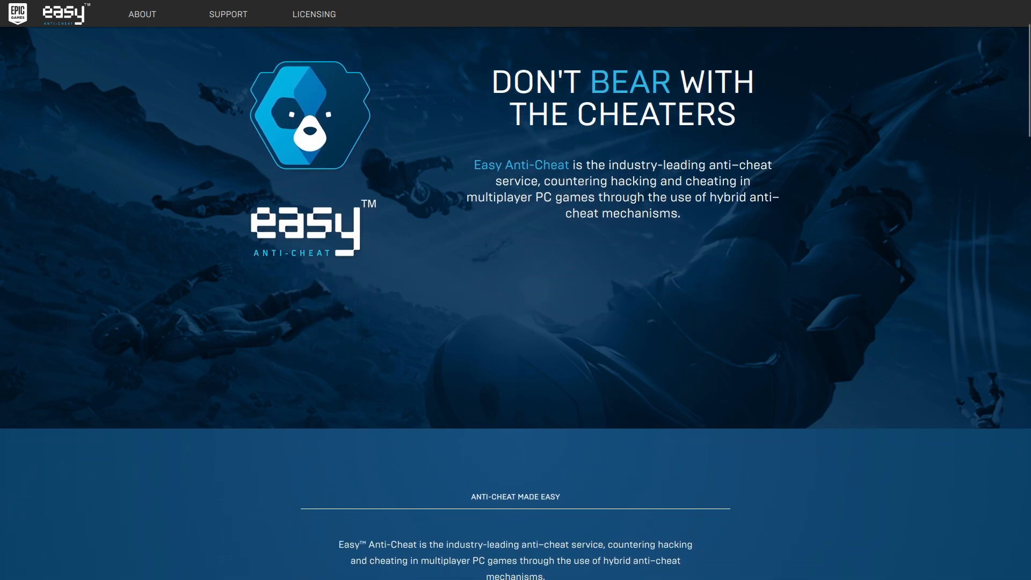
{"action": "scroll", "scroll_direction": "down", "scroll_amount": 3}
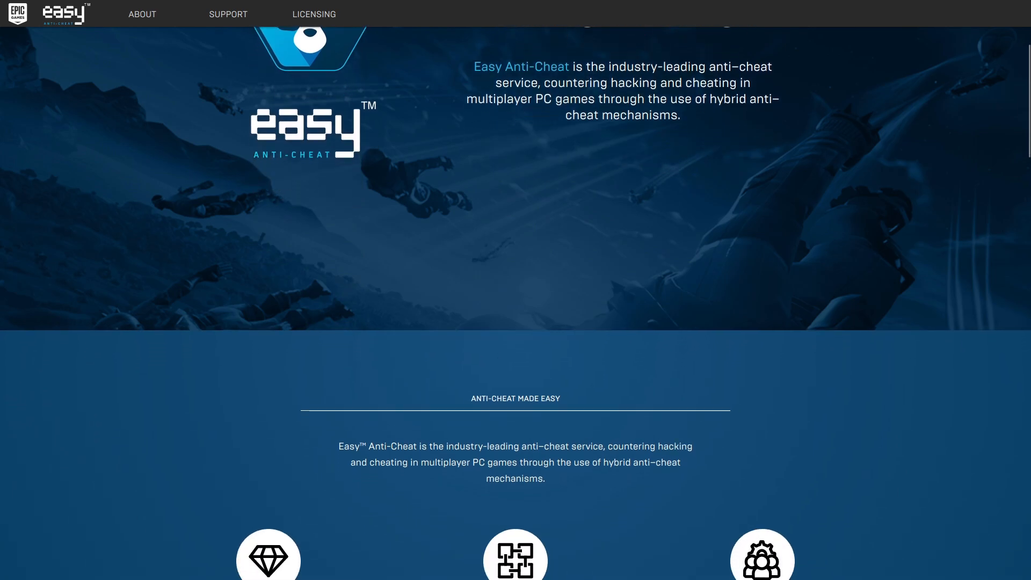
{"action": "scroll", "scroll_direction": "down", "scroll_amount": 3}
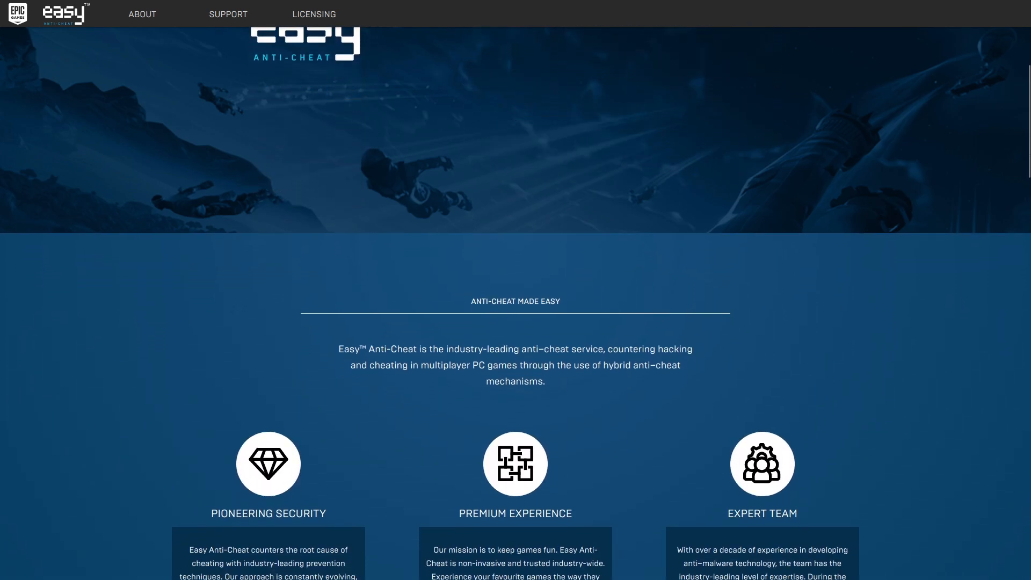
{"action": "scroll", "scroll_direction": "down", "scroll_amount": 3}
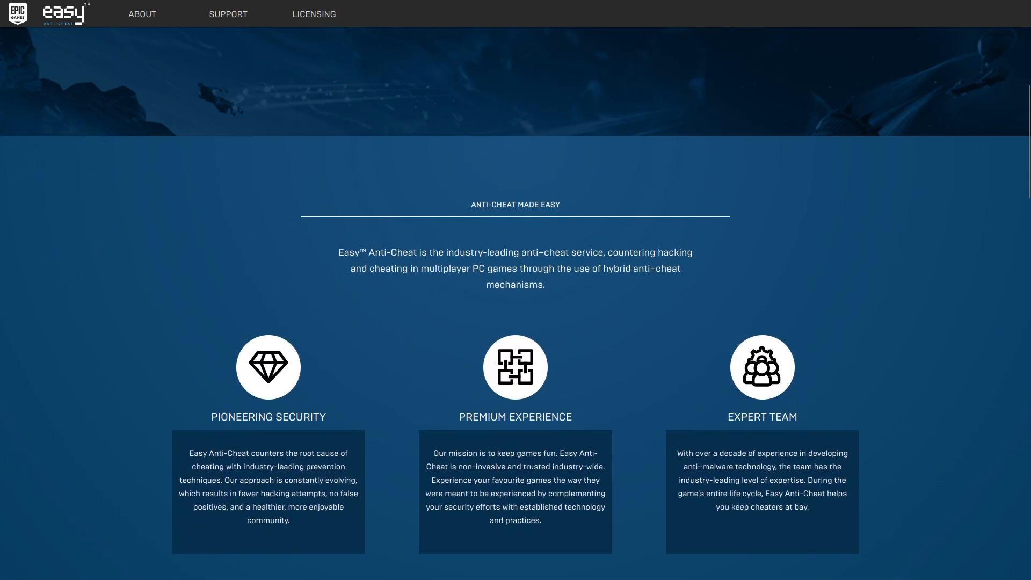
{"action": "scroll", "scroll_direction": "down", "scroll_amount": 3}
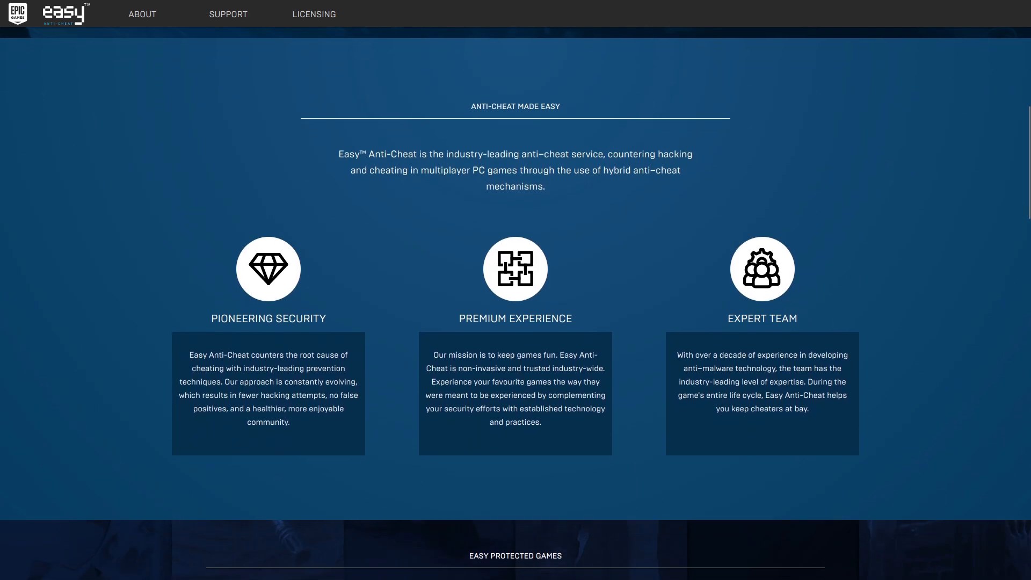
{"action": "scroll", "scroll_direction": "down", "scroll_amount": 3}
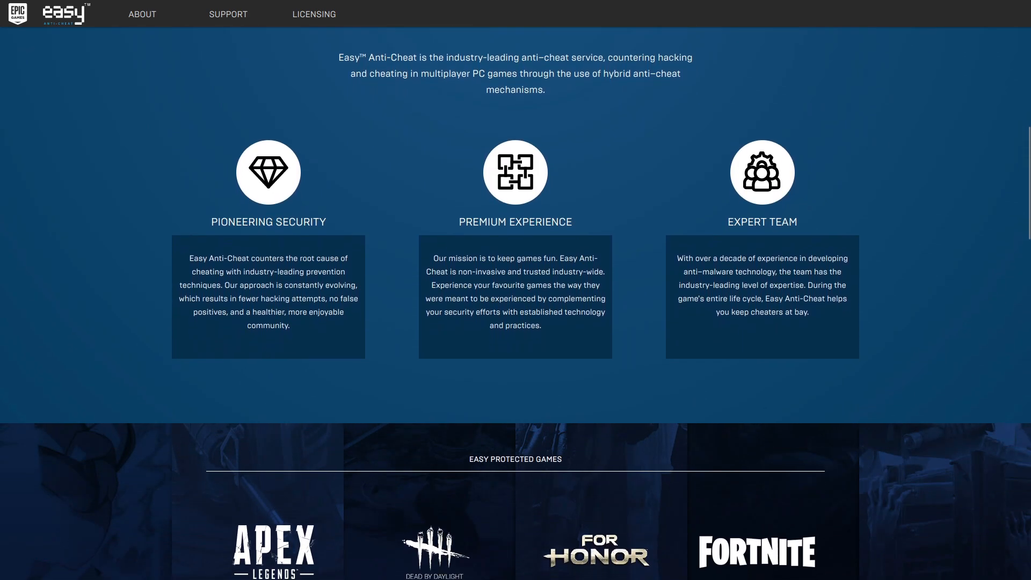
{"action": "scroll", "scroll_direction": "down", "scroll_amount": 3}
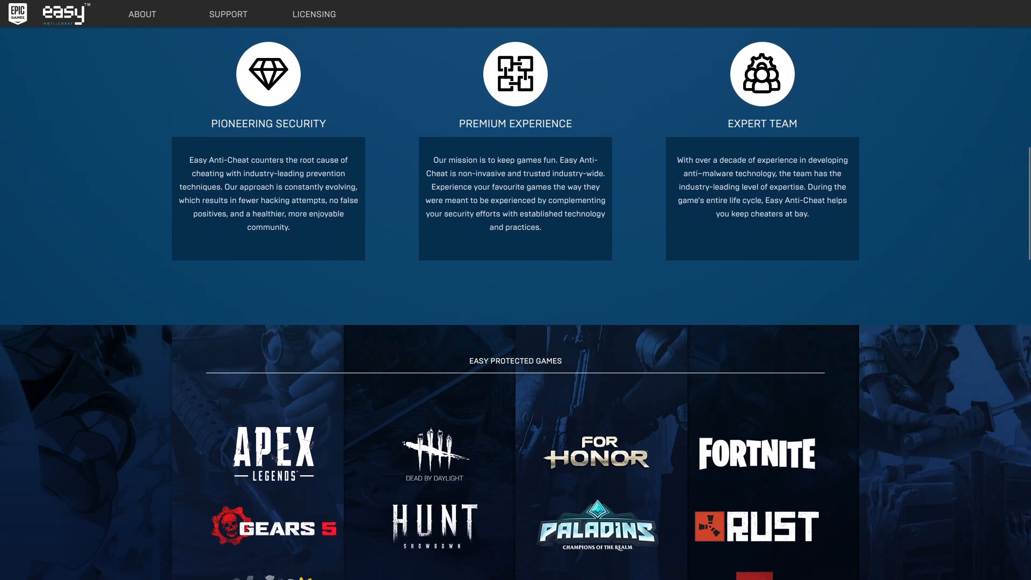
{"action": "scroll", "scroll_direction": "down", "scroll_amount": 3}
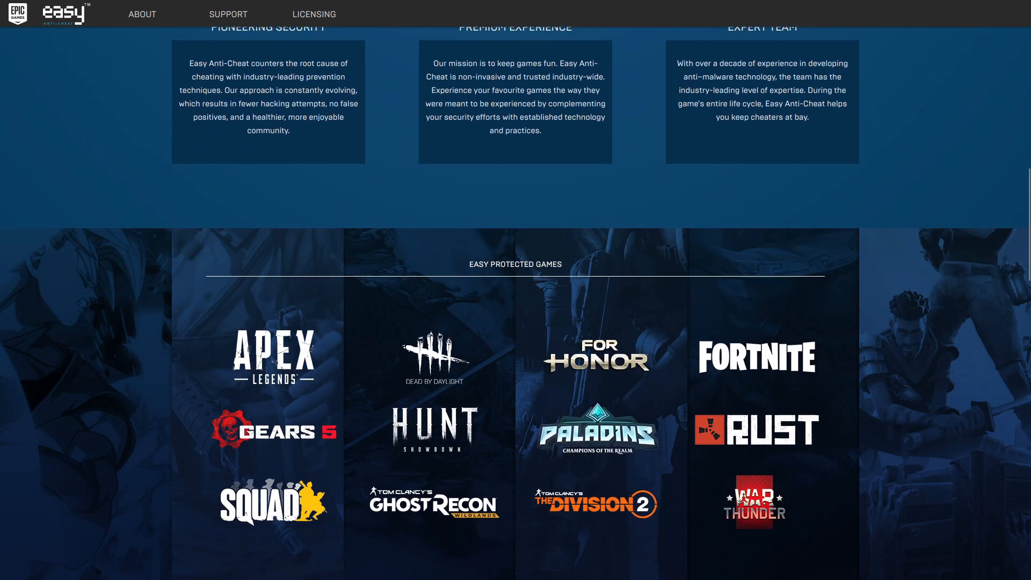
{"action": "scroll", "scroll_direction": "down", "scroll_amount": 3}
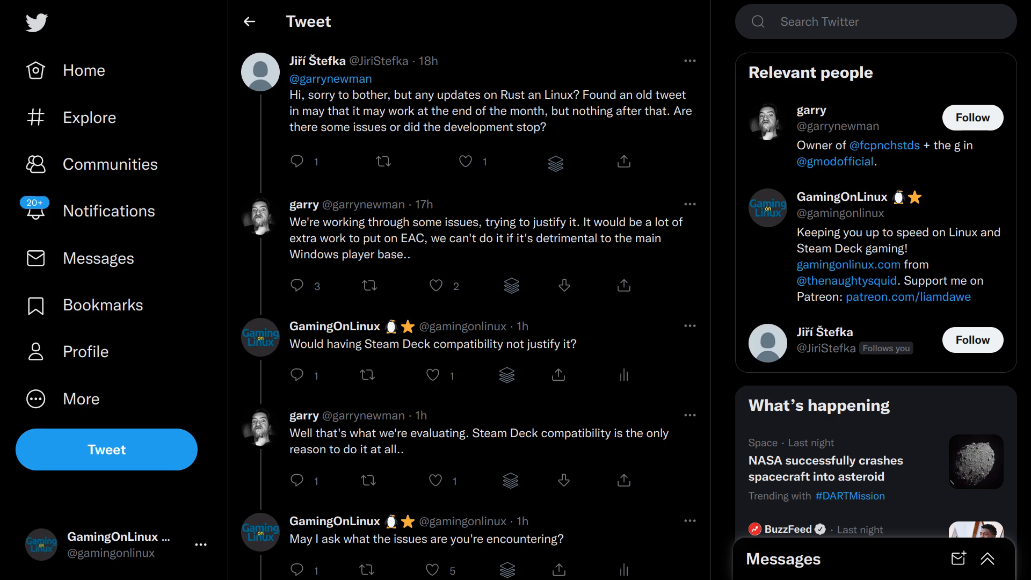
{"action": "scroll", "scroll_direction": "down", "scroll_amount": 3}
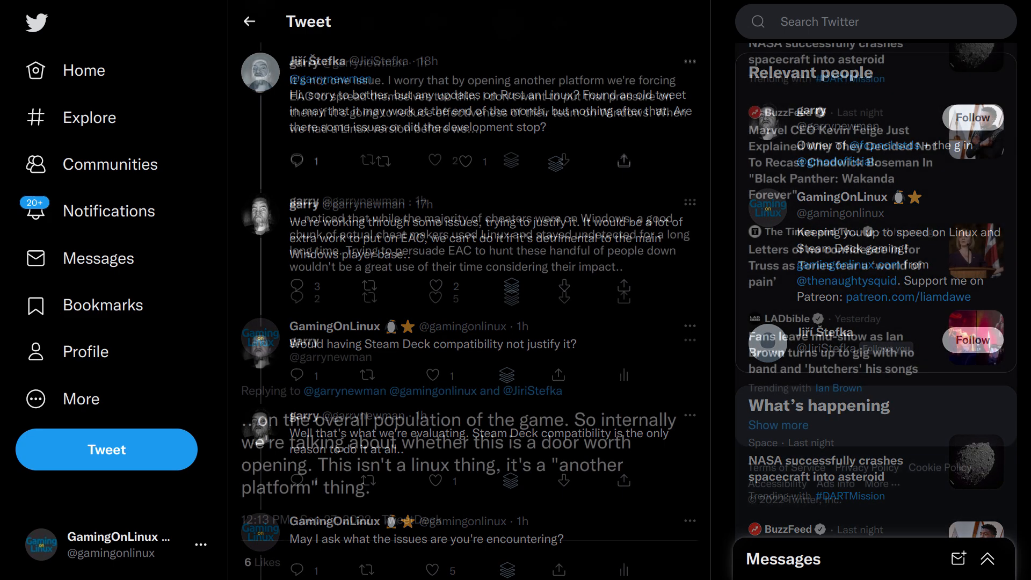
{"action": "scroll", "scroll_direction": "down", "scroll_amount": 3}
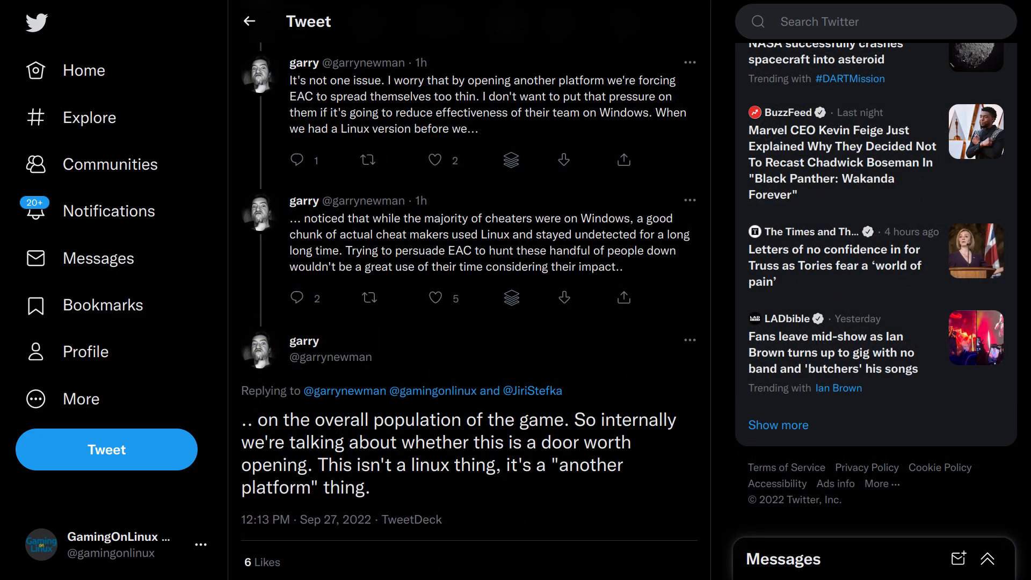